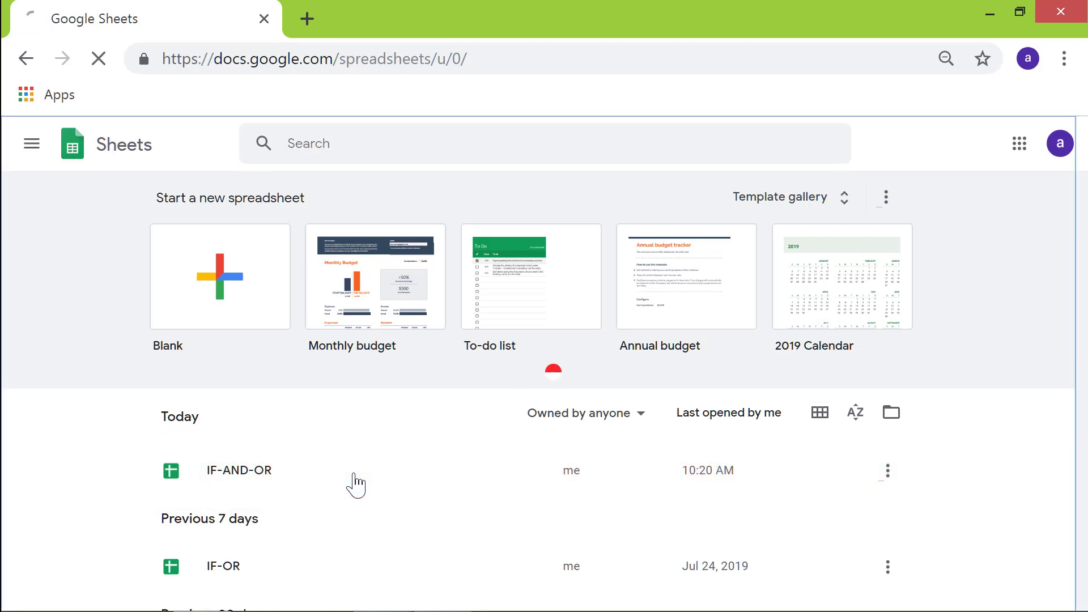
# Open the IF-AND-OR spreadsheet from today's recent files.
pyautogui.doubleClick(238, 470)
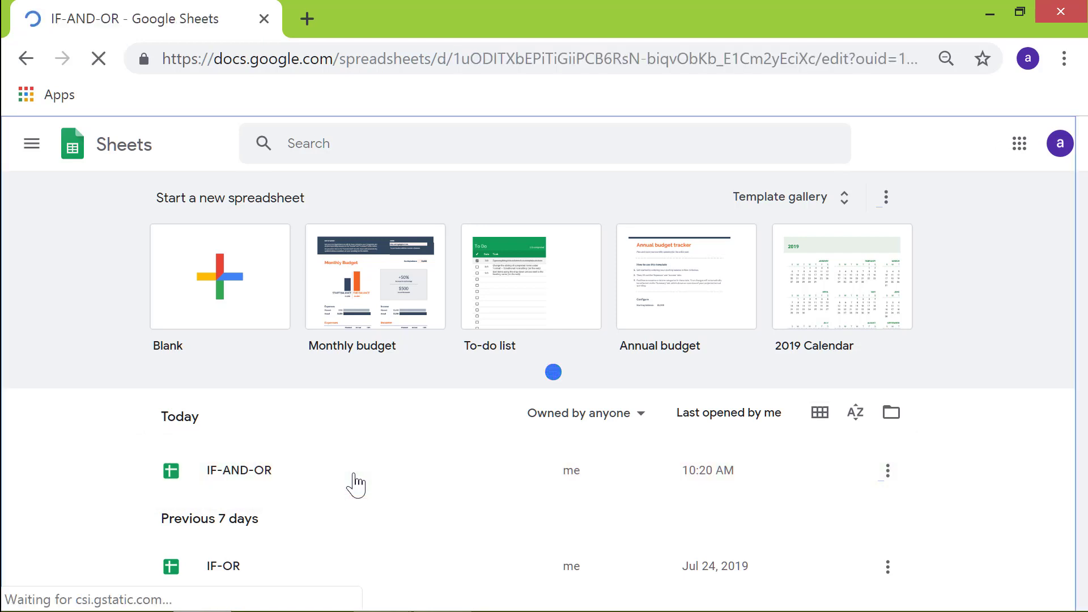
# Let the IF-AND-OR staff table load, showing the empty Select column E.
pyautogui.click(238, 470)
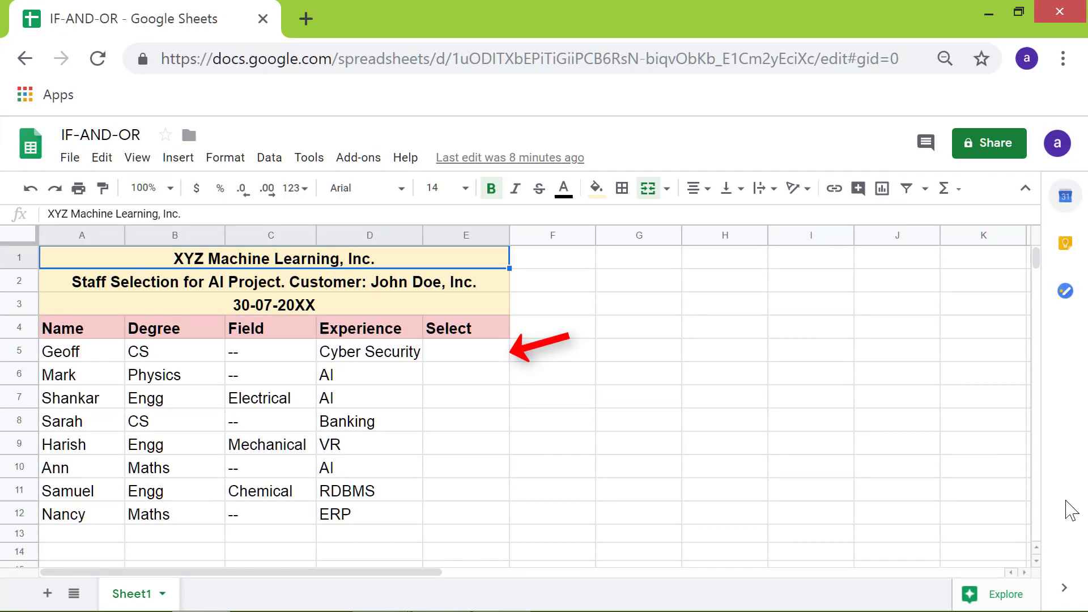
pyautogui.moveTo(485, 359)
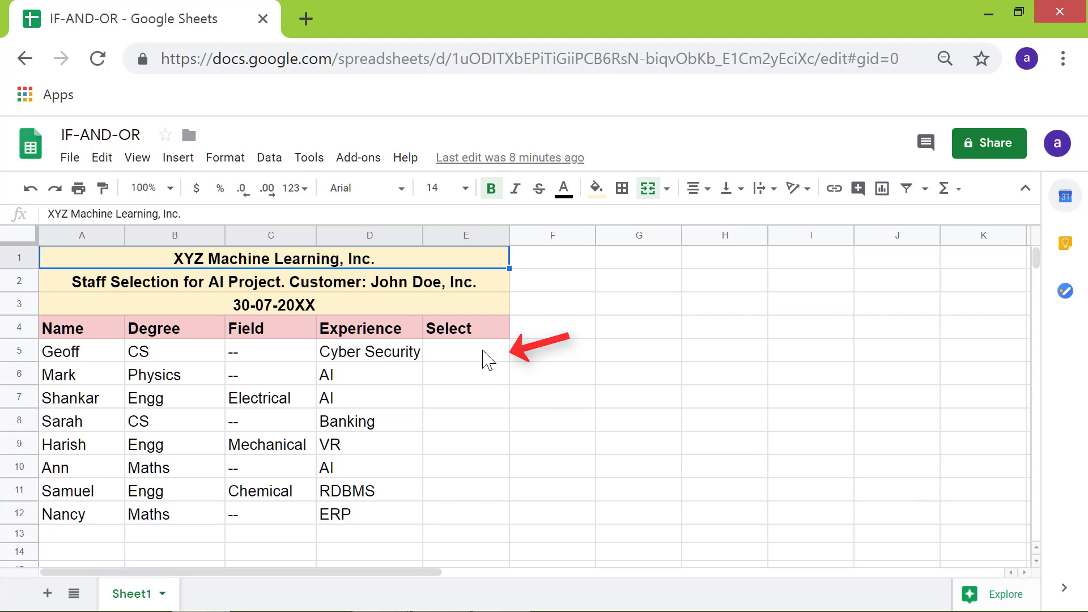
# In cell E5, start the formula =IF(AND(OR( using the IF suggestion.
pyautogui.click(466, 351)
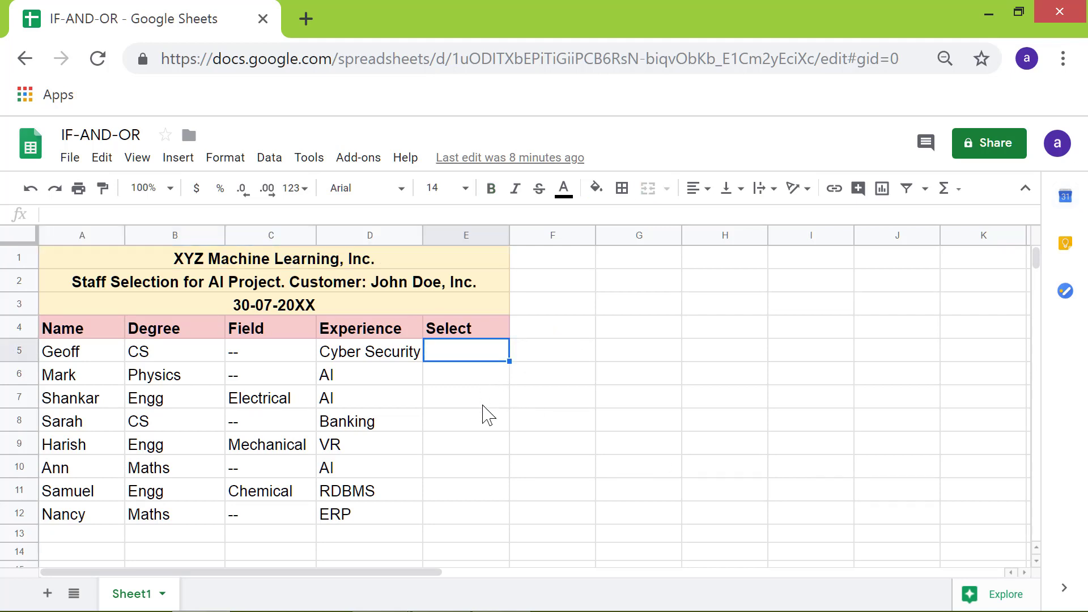
pyautogui.write('=')
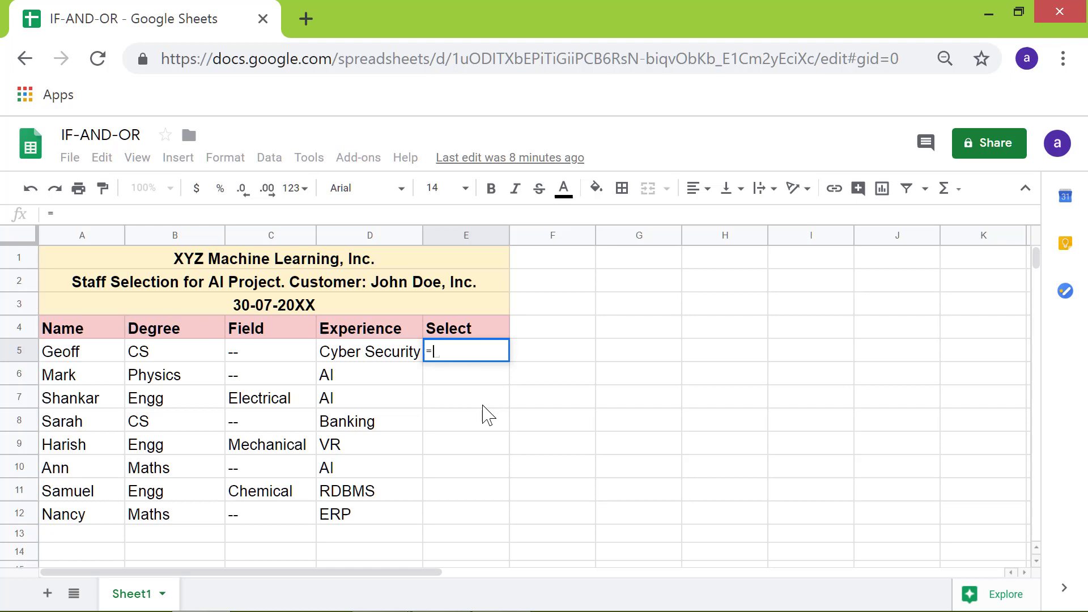
pyautogui.write('if')
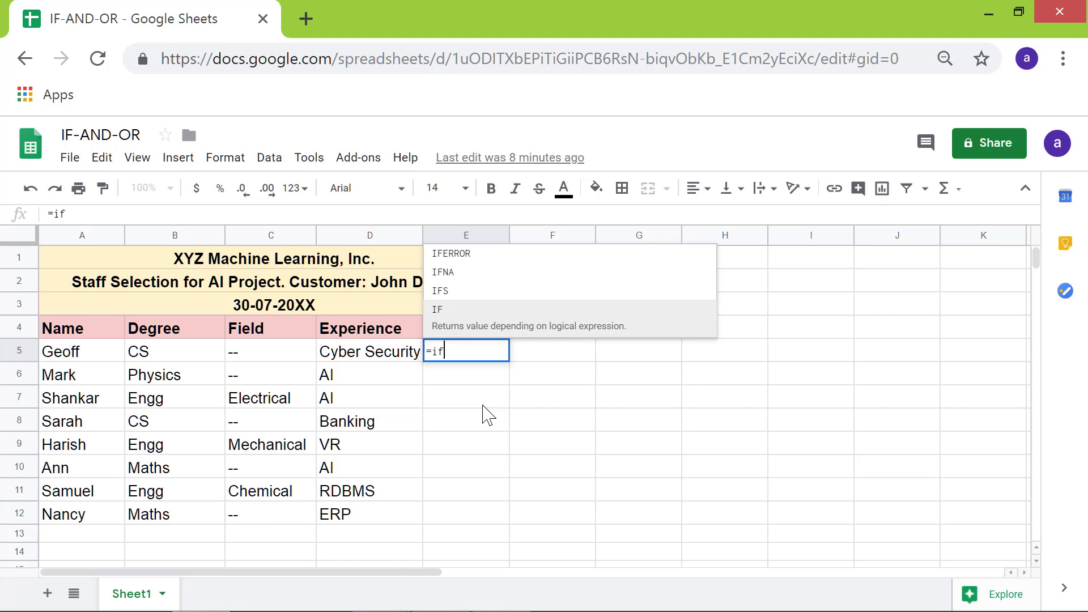
pyautogui.moveTo(489, 322)
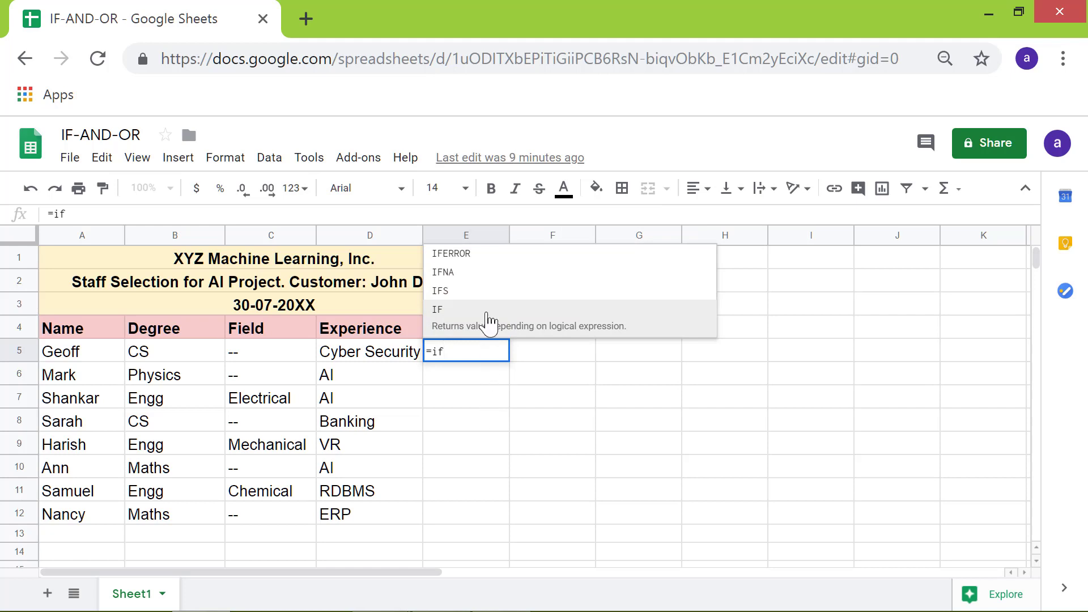
pyautogui.click(438, 310)
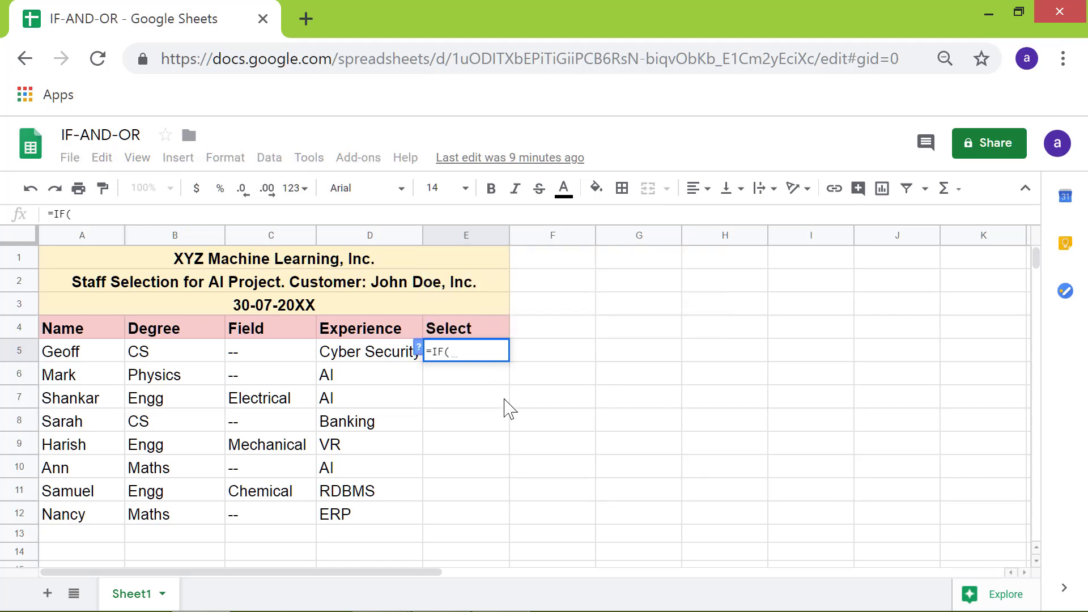
pyautogui.write('and')
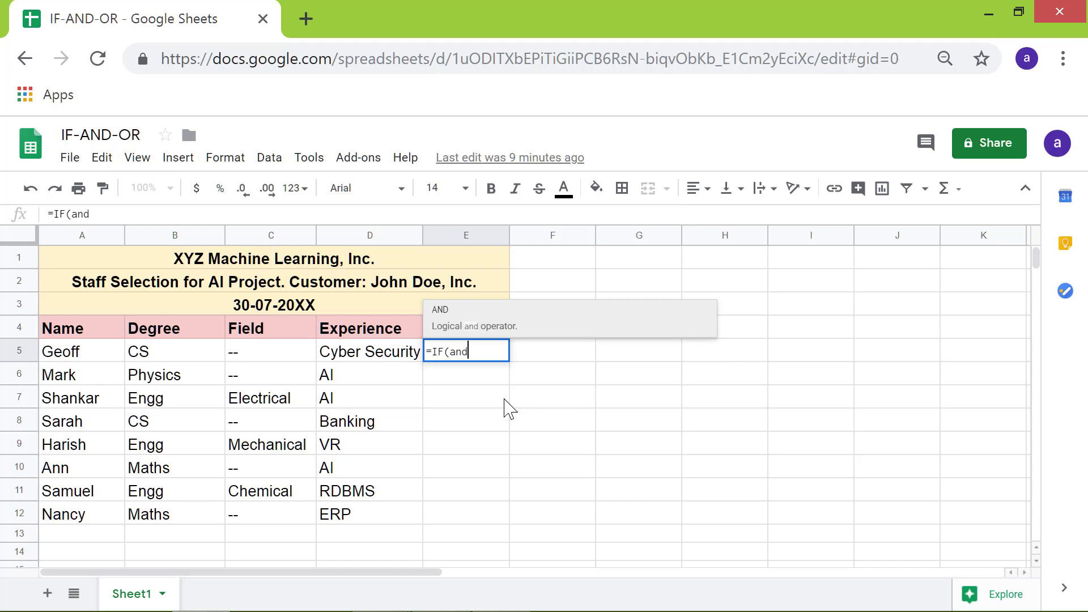
pyautogui.moveTo(540, 322)
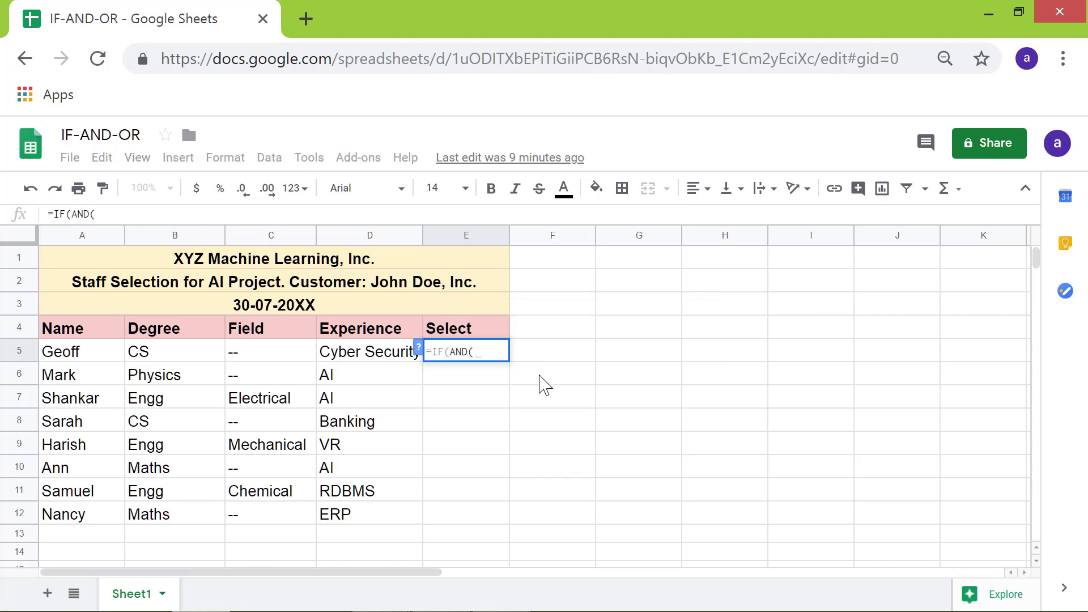
pyautogui.write('or')
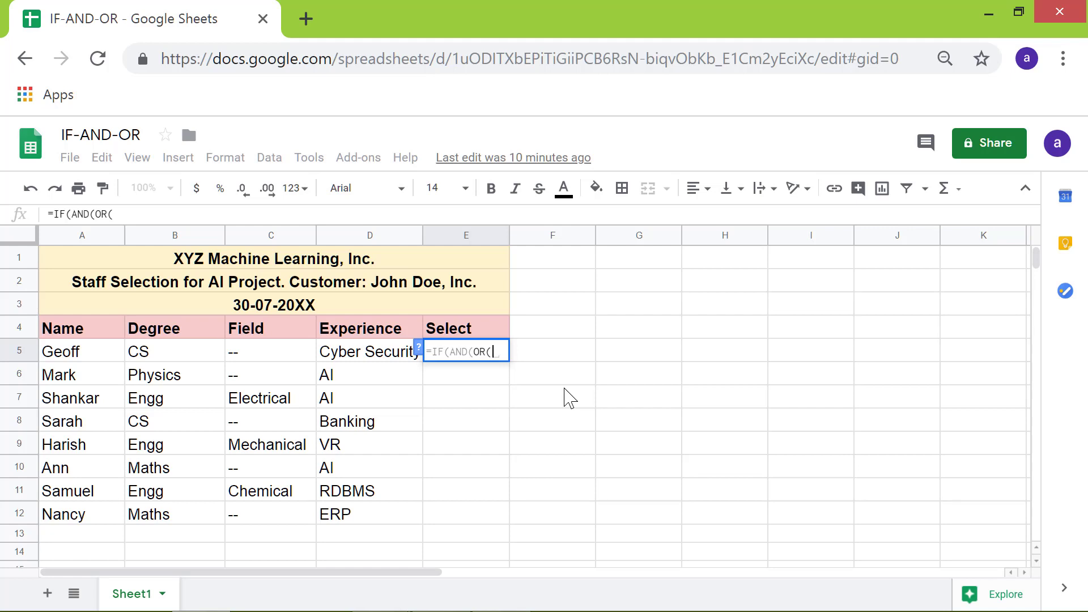
# Add the OR test for B5 equal to cs, physics, engg or maths, then a comma.
pyautogui.write('b5="cs"')
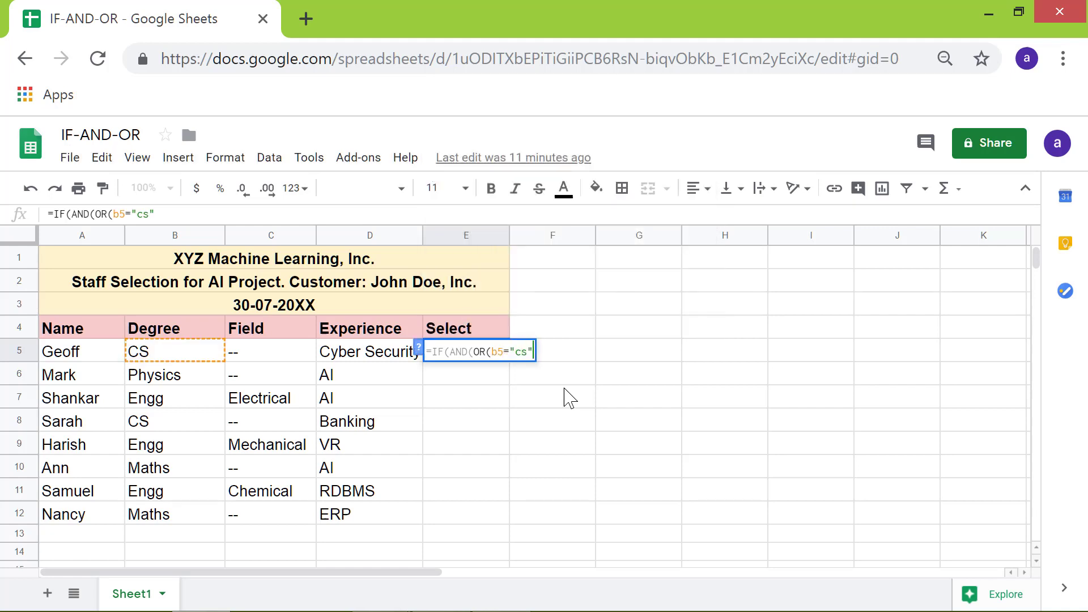
pyautogui.write(', b5="physics", b5="engg", b5="mat')
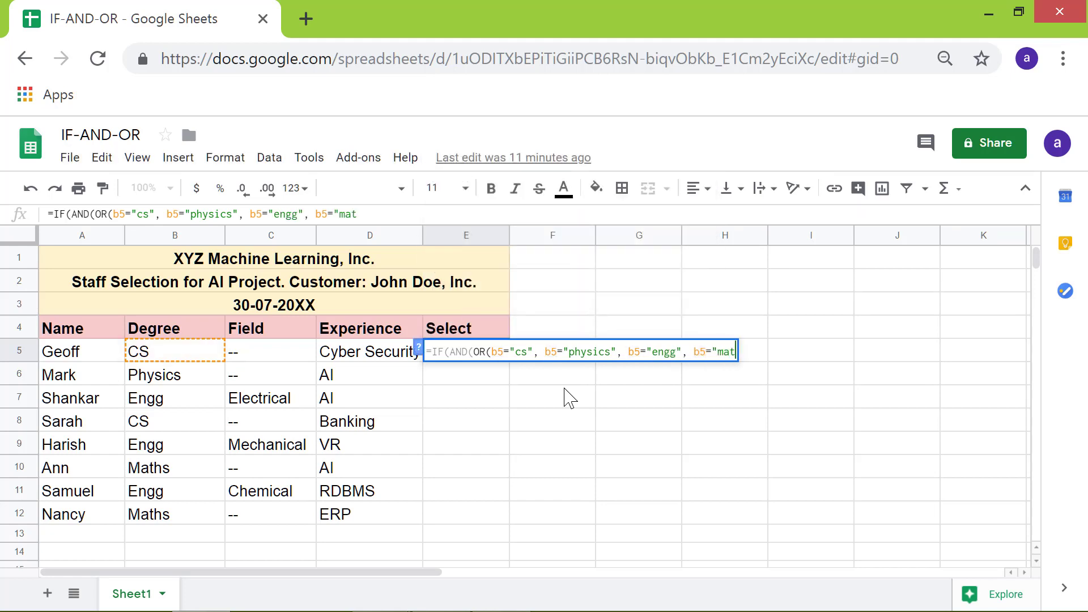
pyautogui.write('hs")')
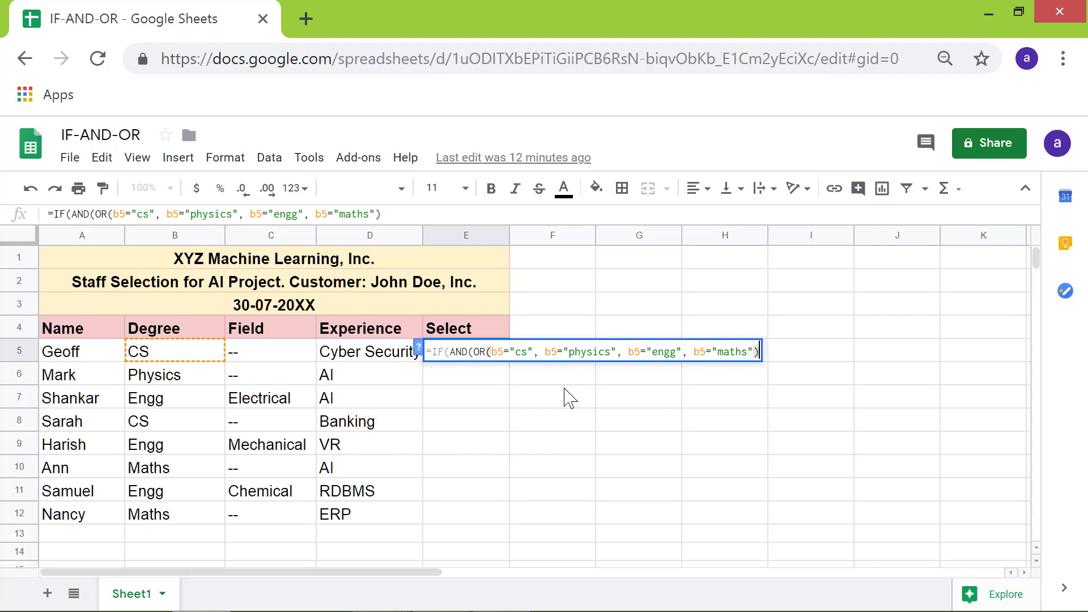
pyautogui.write(',')
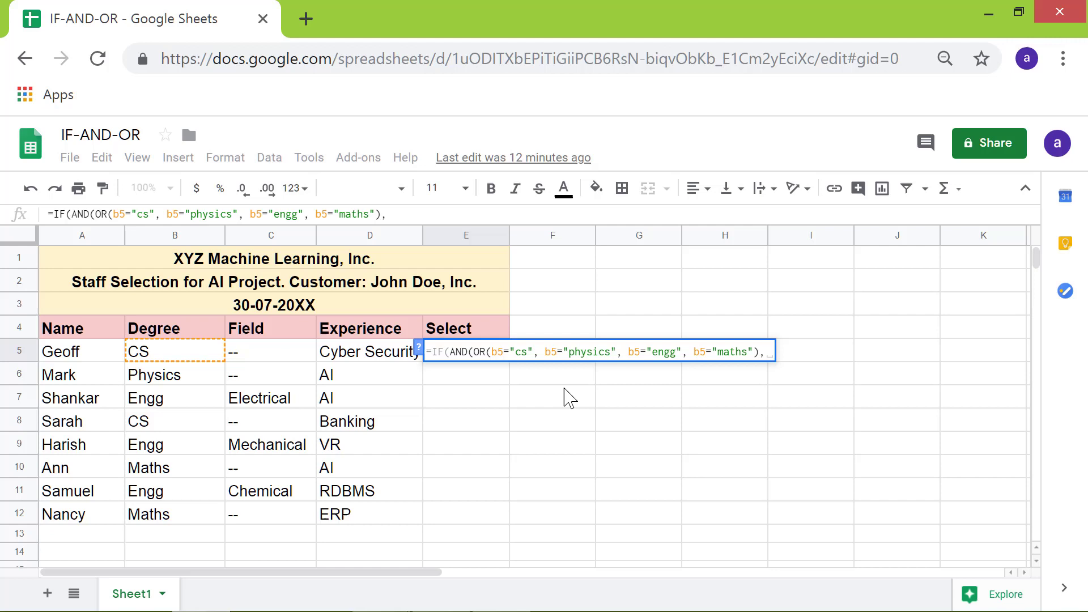
# Finish the E5 formula with D5="AI", returning "Yes" if true and "No" otherwise.
pyautogui.write('d5=')
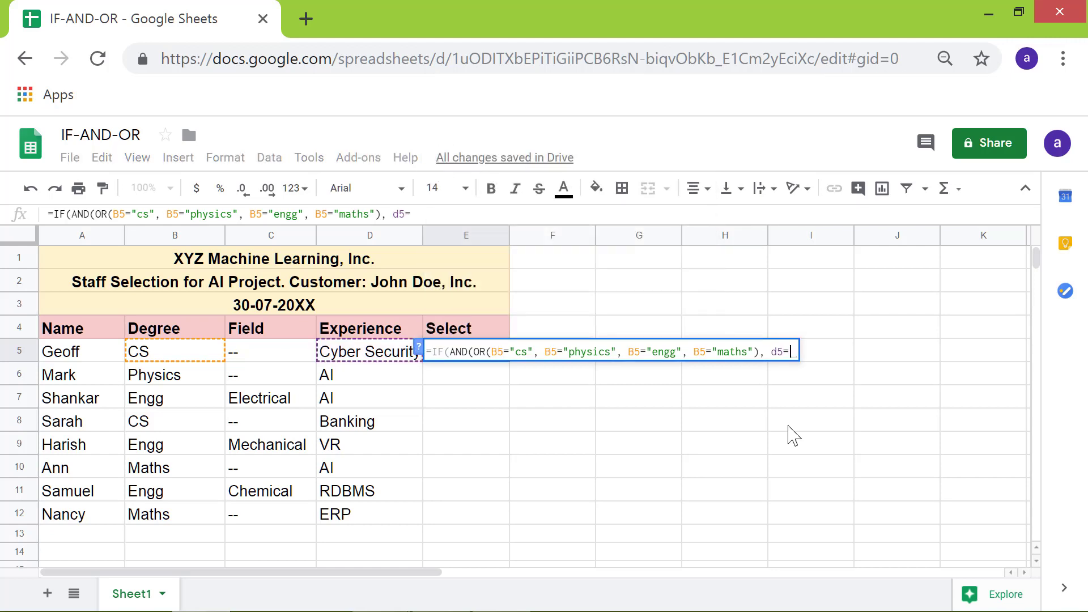
pyautogui.write('"AI"')
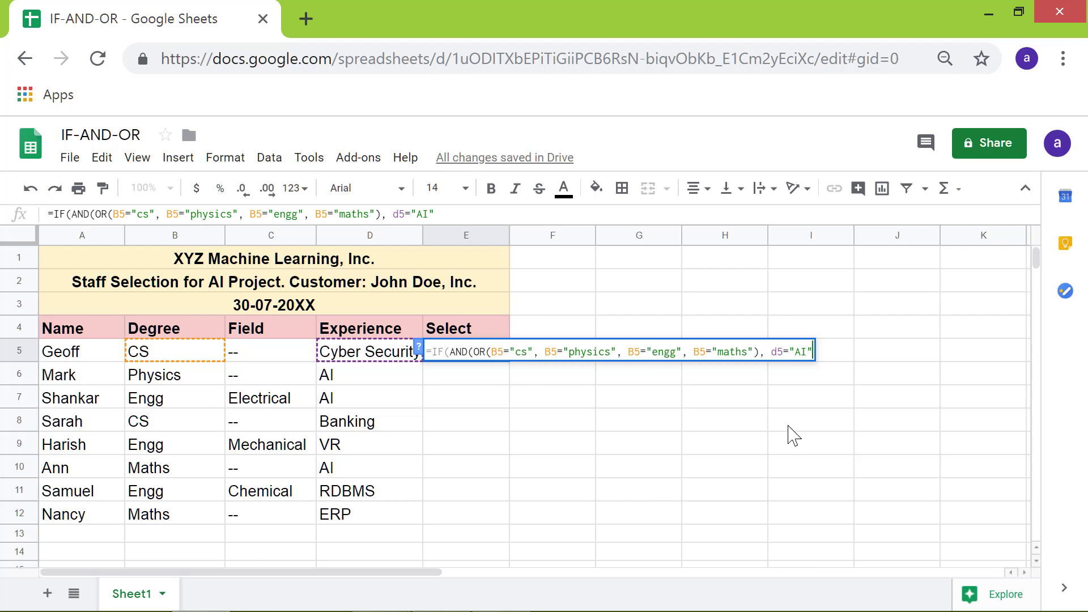
pyautogui.write(')')
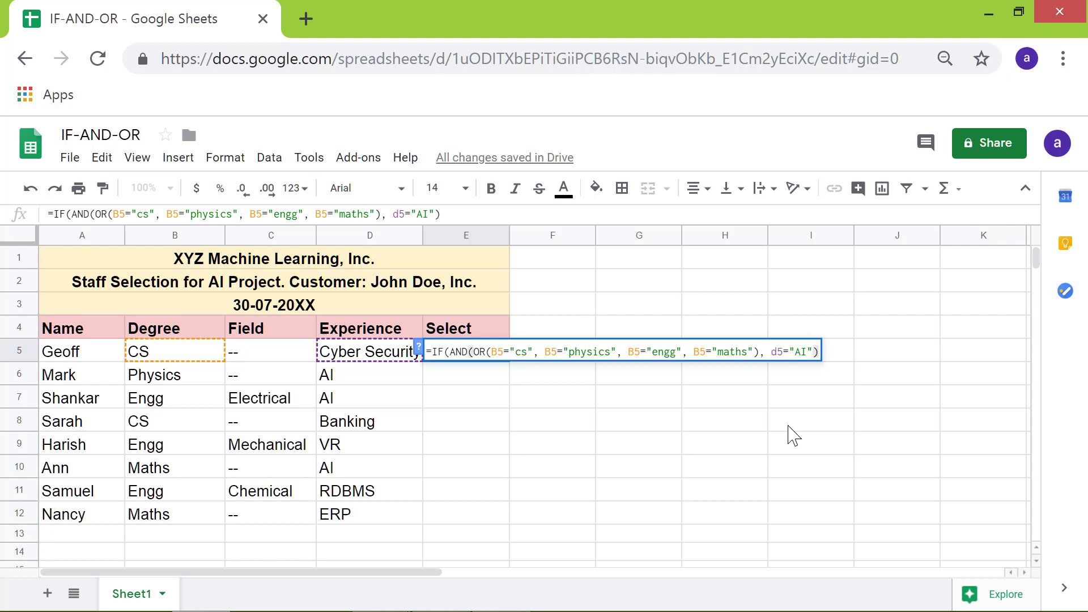
pyautogui.write(',')
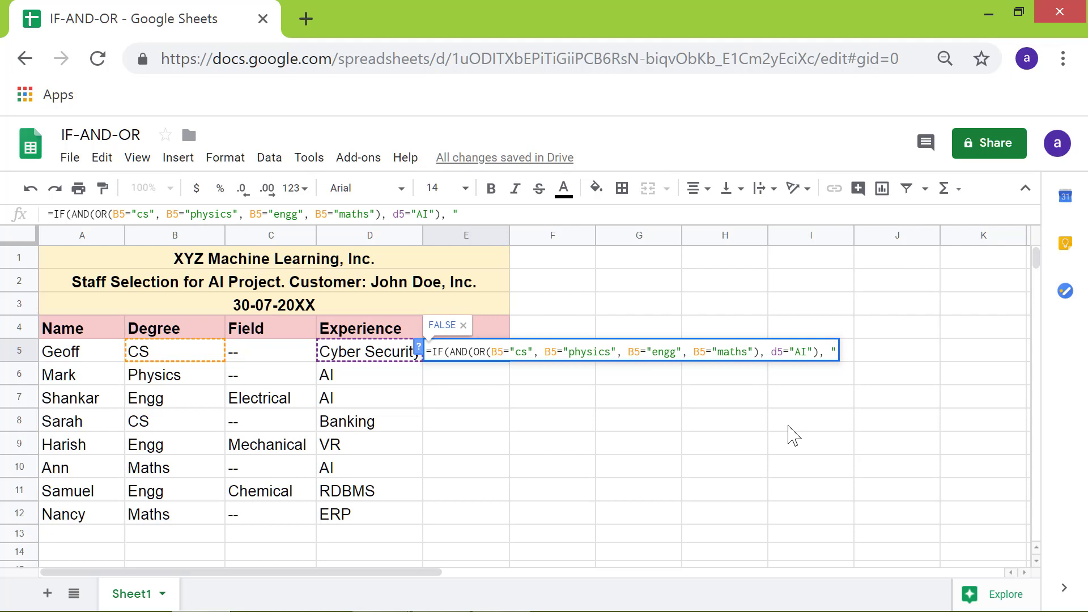
pyautogui.write('"Yes", "')
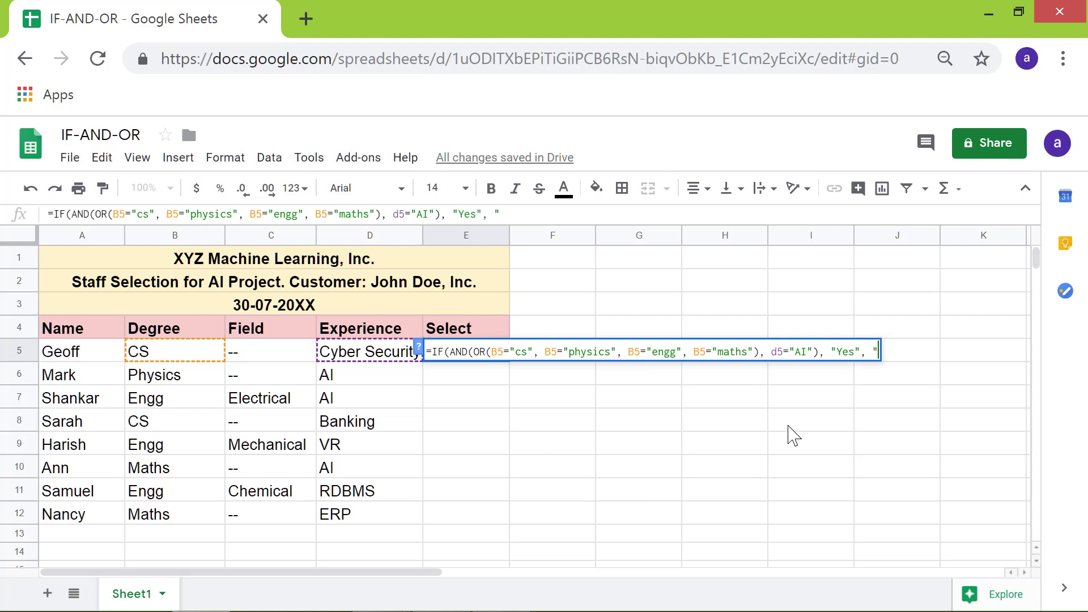
pyautogui.write('No"')
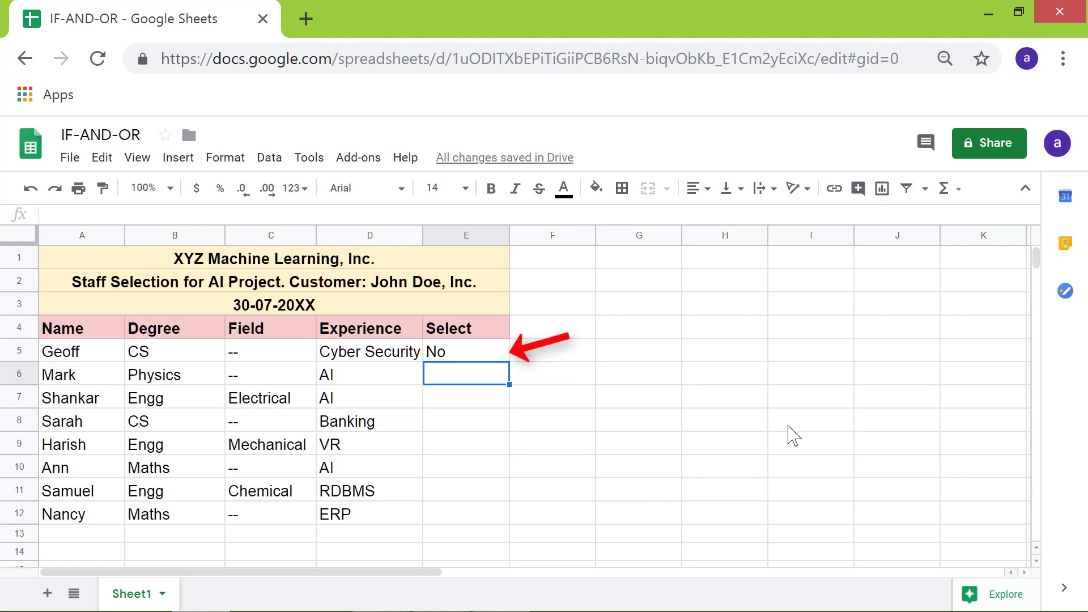
pyautogui.moveTo(470, 367)
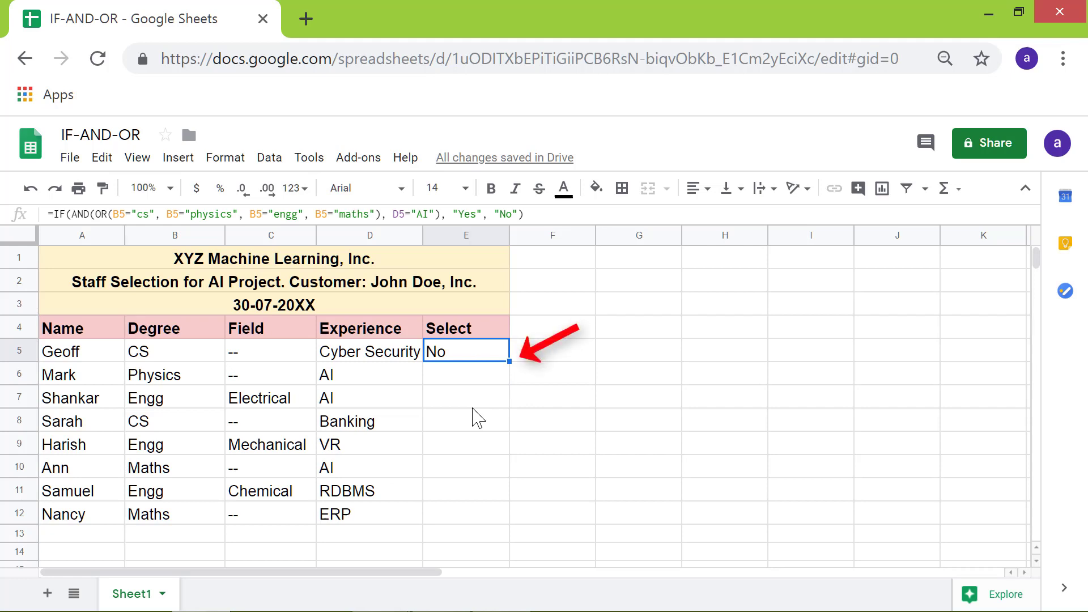
pyautogui.moveTo(548, 406)
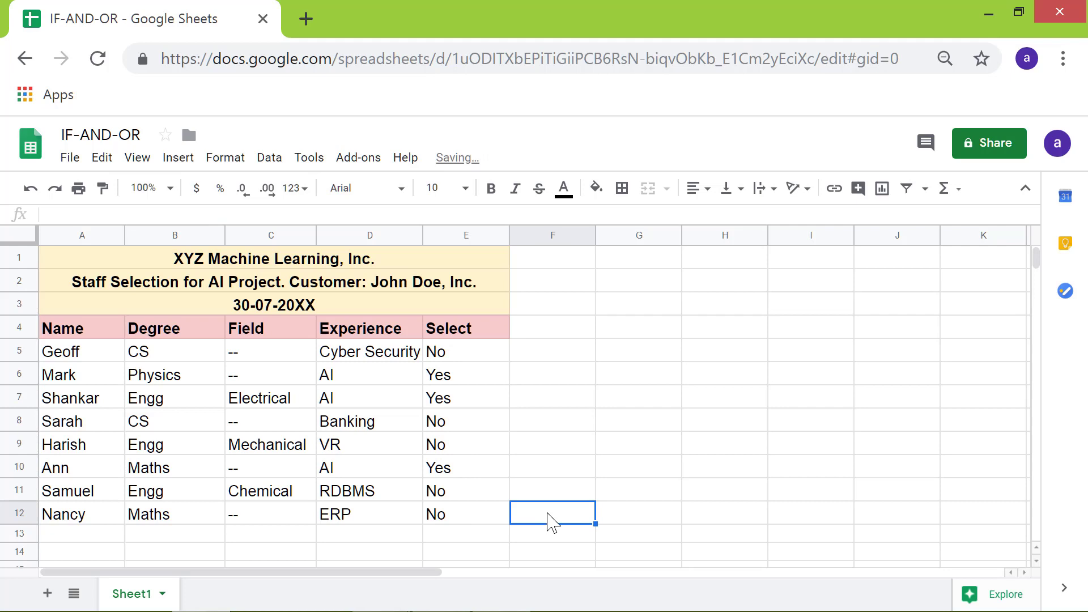
pyautogui.moveTo(564, 547)
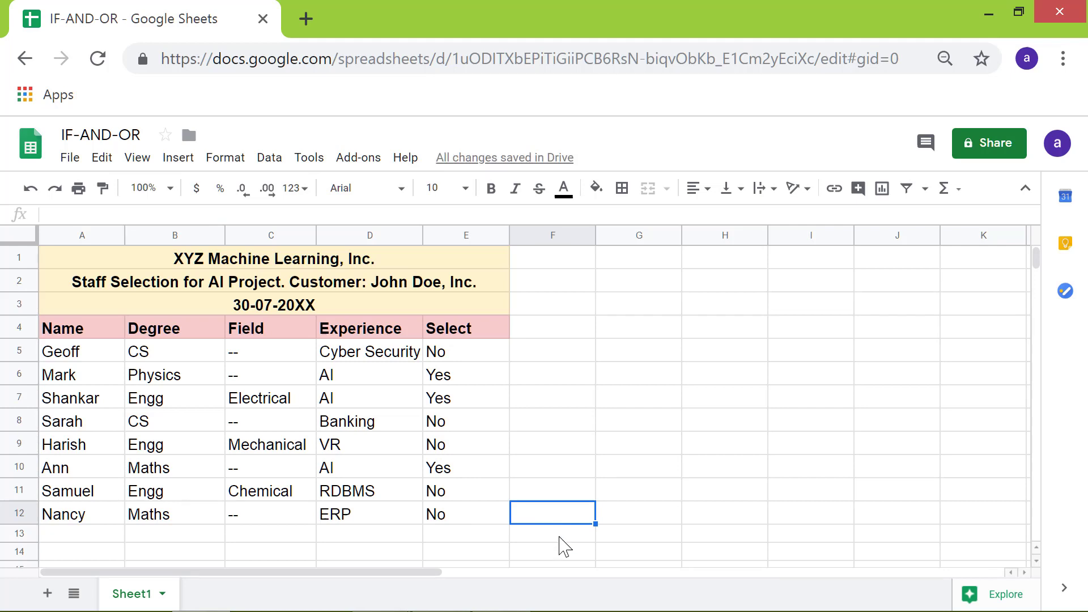